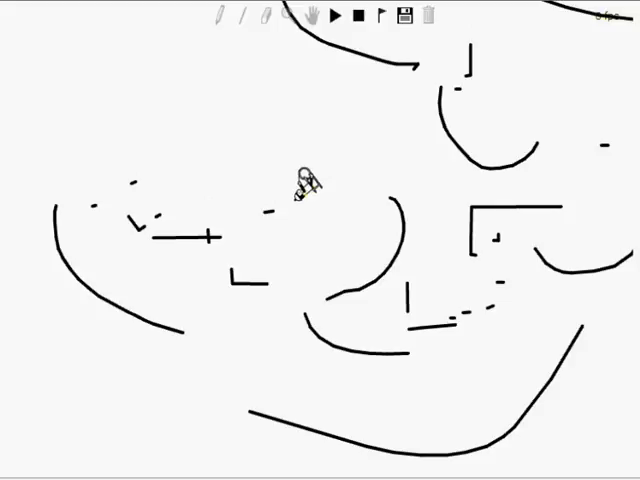
{"action": "left_click", "coordinate": [345, 20]}
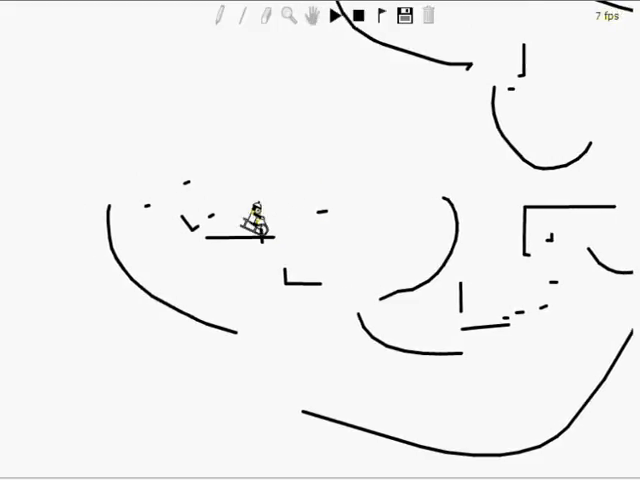